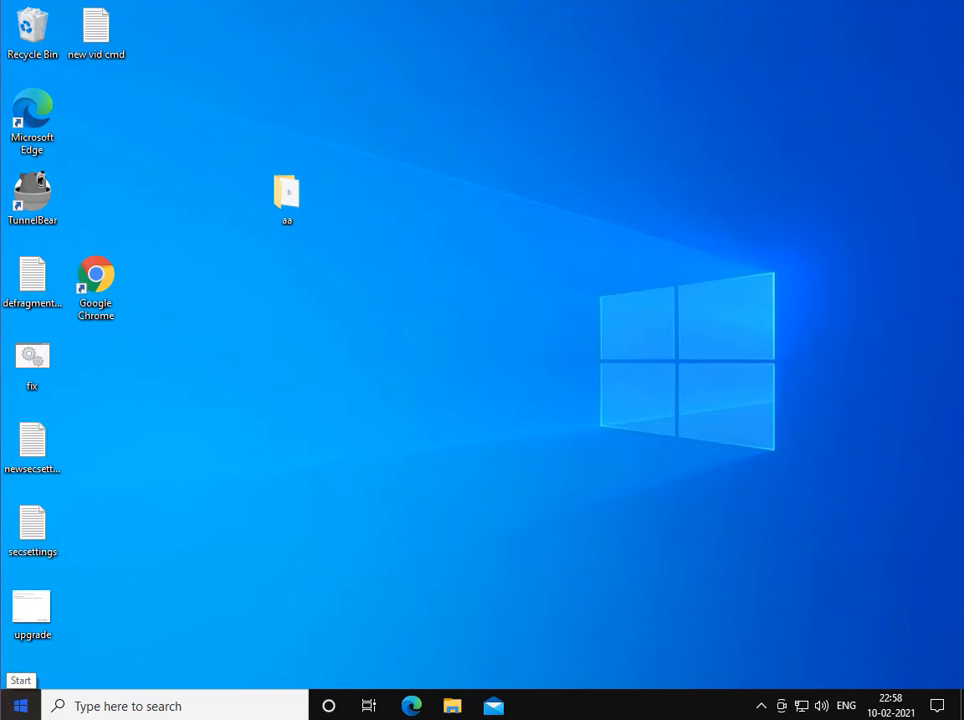
- Search Windows for 's' so the Services app appears as the best match
click(236, 520)
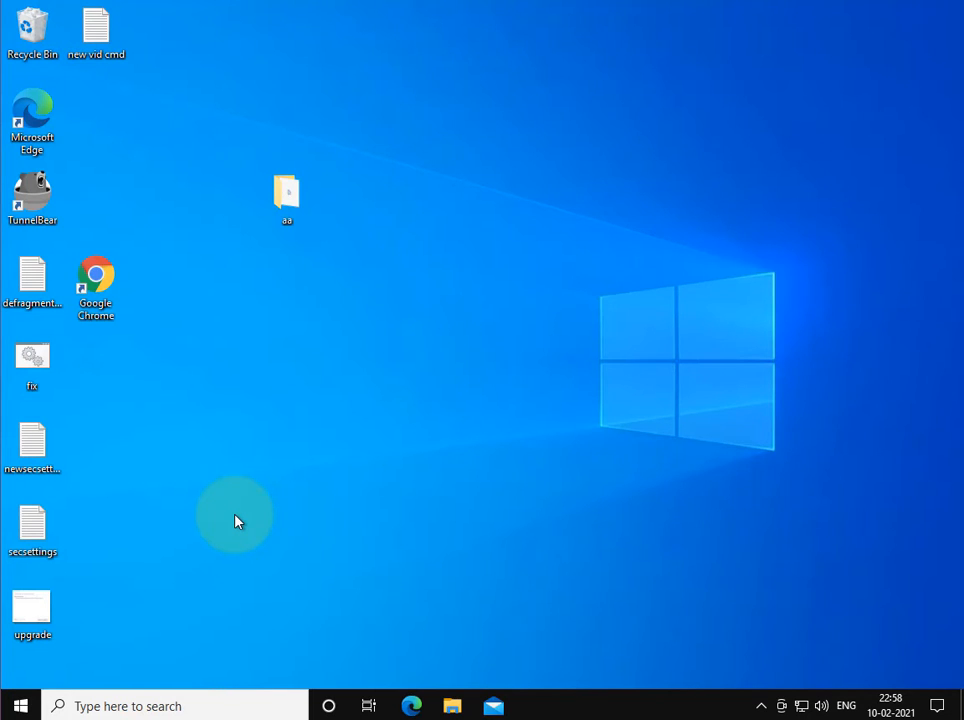
text(s)
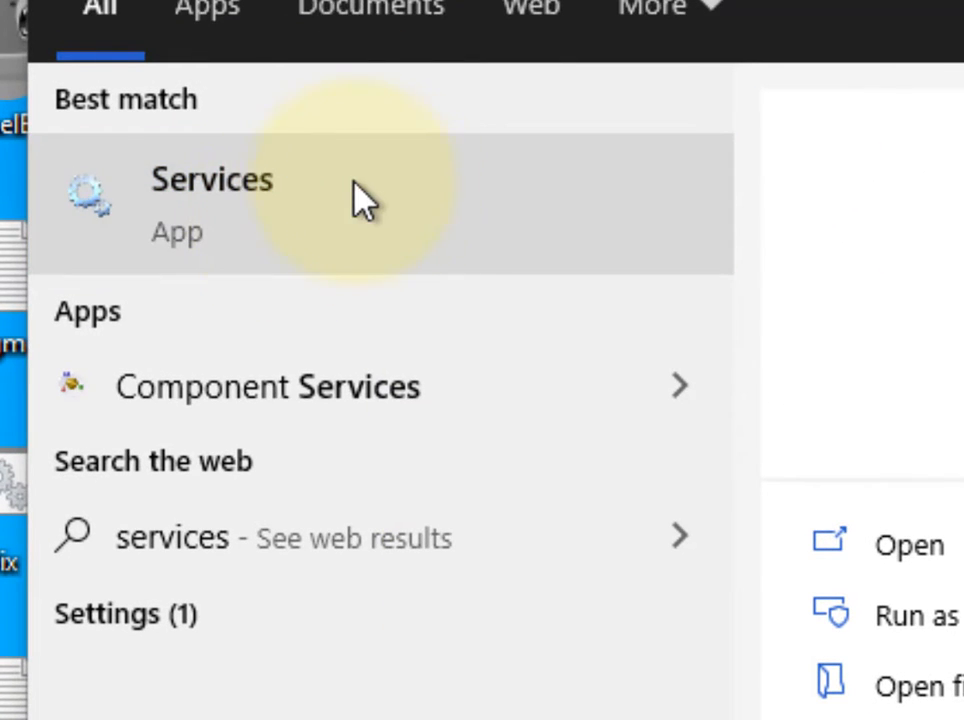
- Launch Services, locate Print Spooler and restart it from its context menu
click(212, 180)
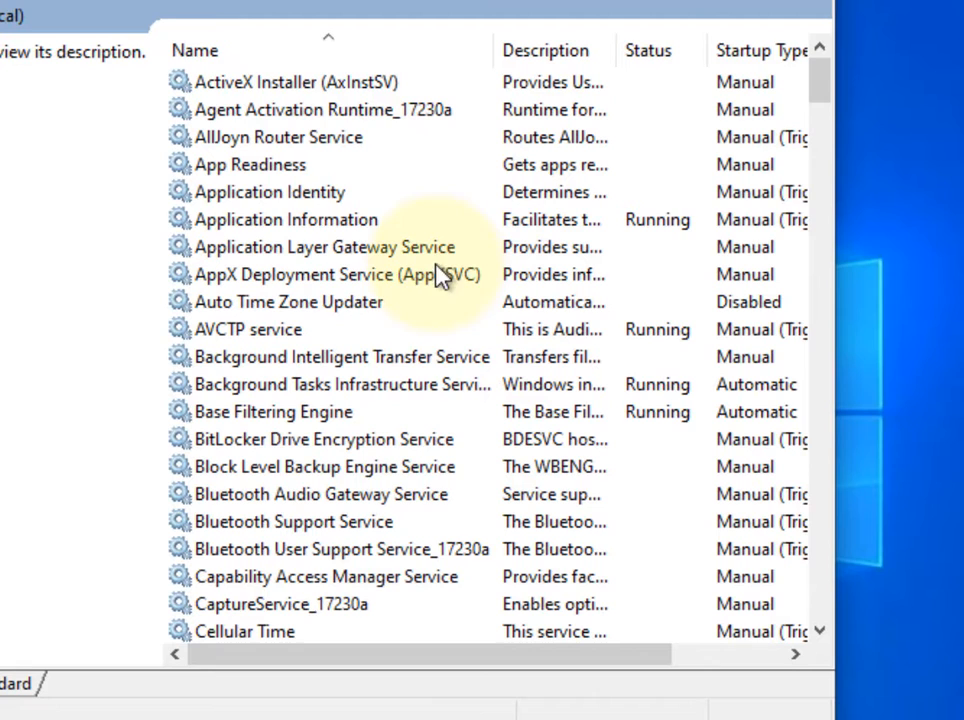
scroll(down, 3)
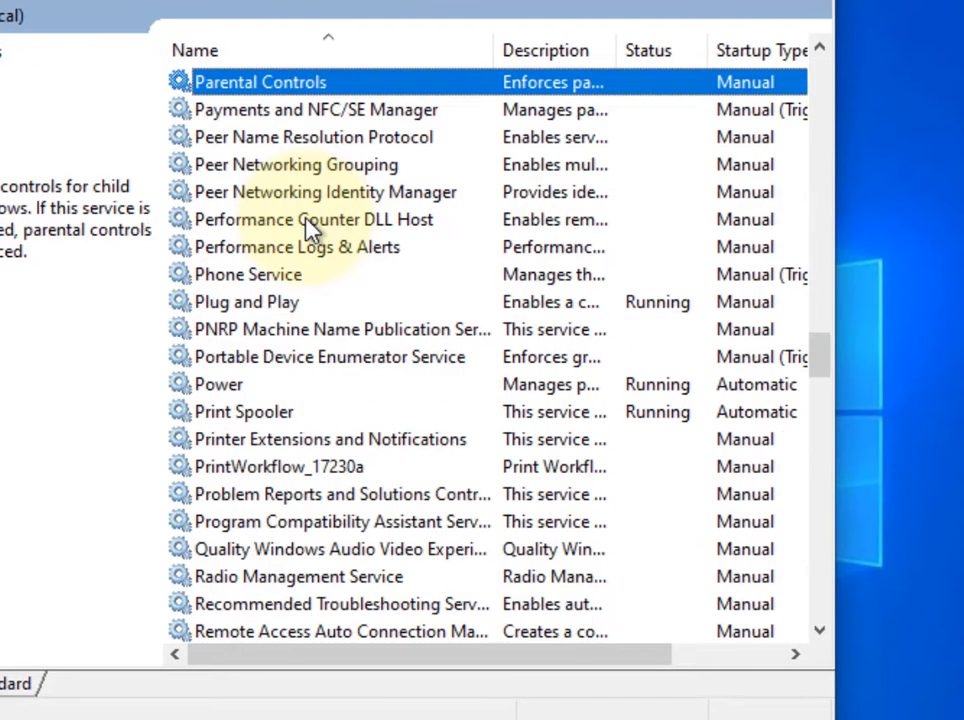
click(328, 440)
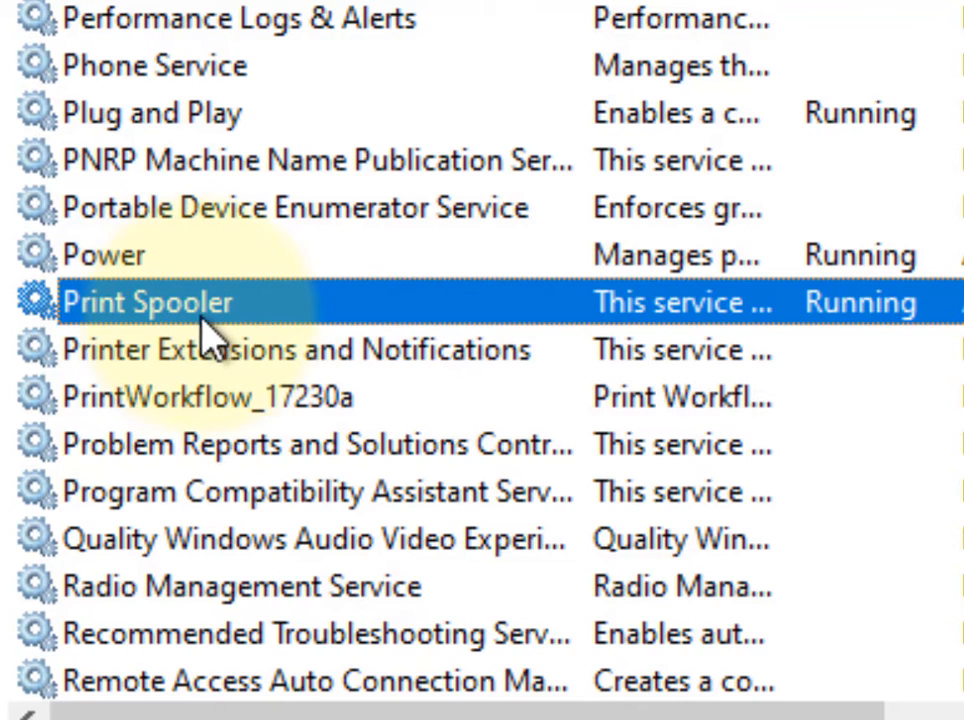
right_click(148, 300)
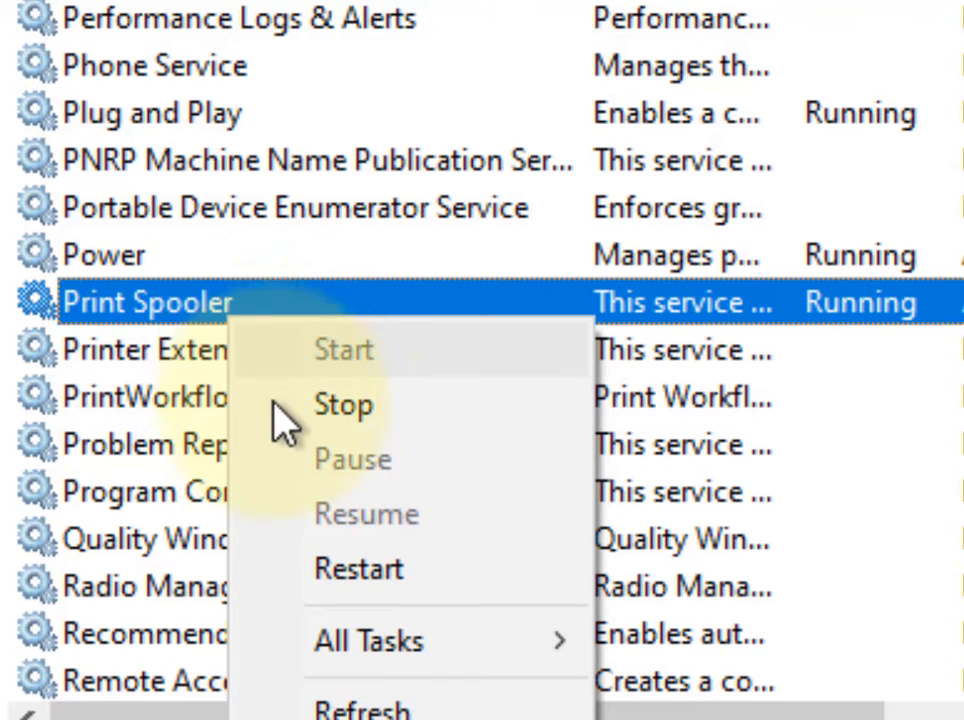
click(344, 404)
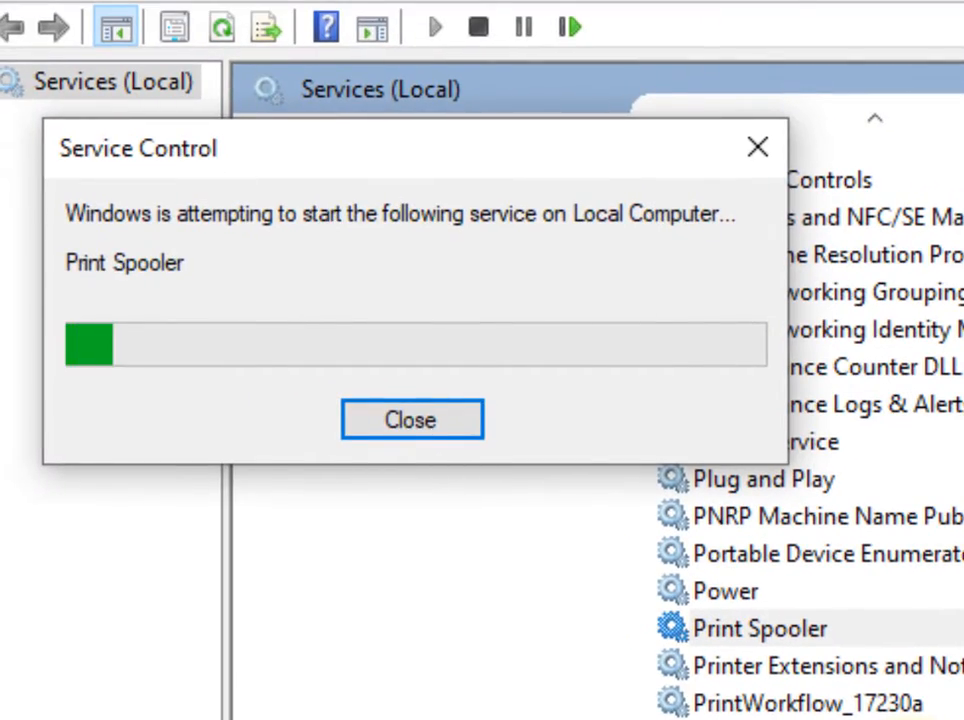
click(412, 420)
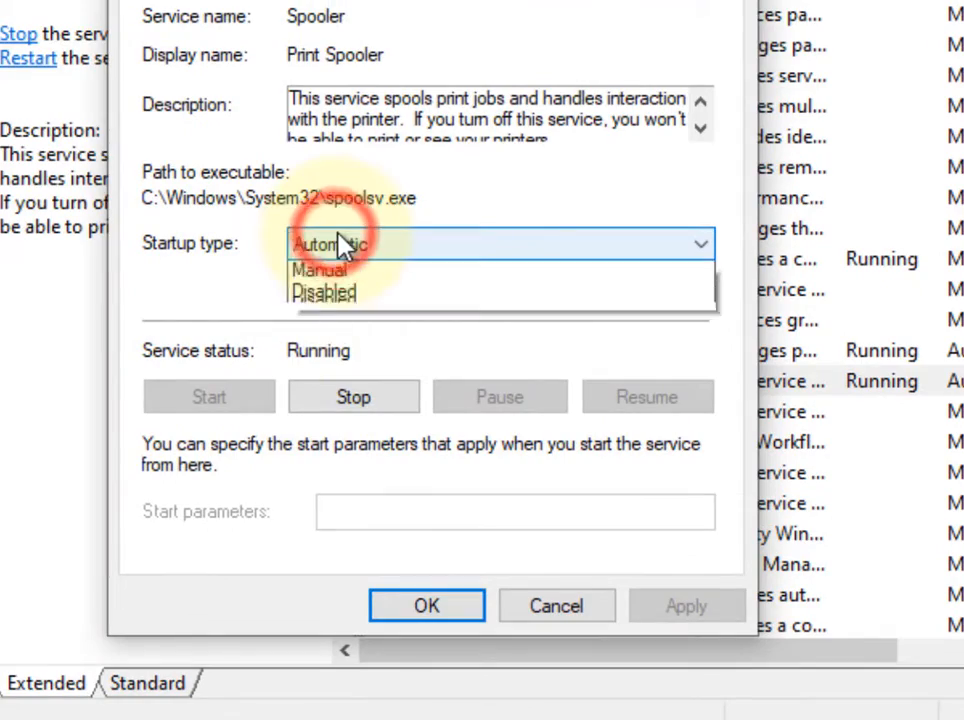
- Set Print Spooler's startup type to Disabled and stop the service
click(322, 292)
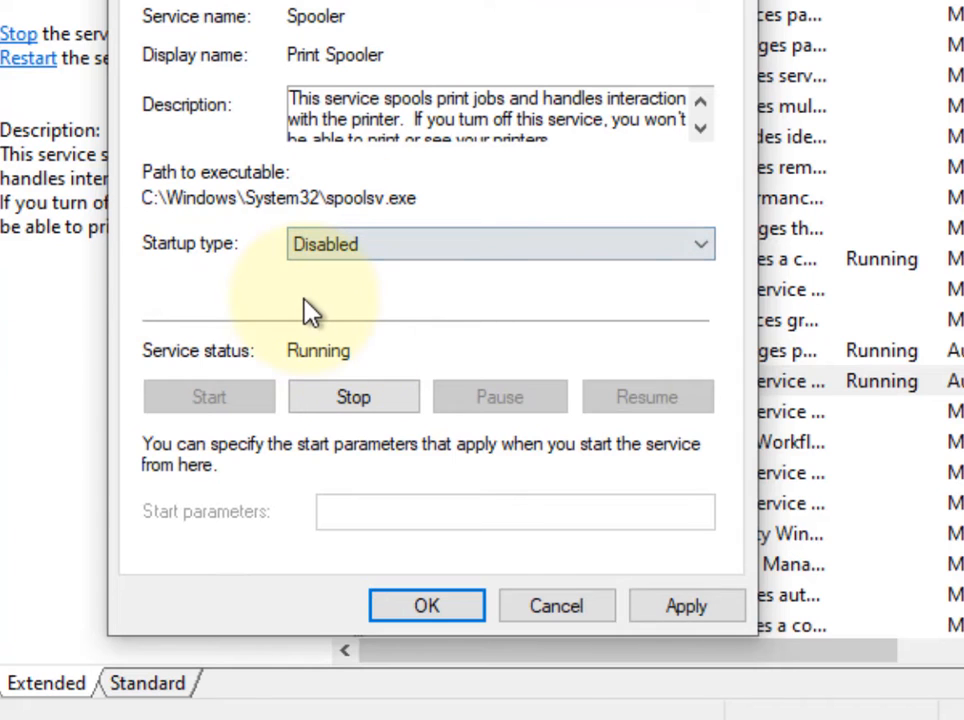
click(352, 396)
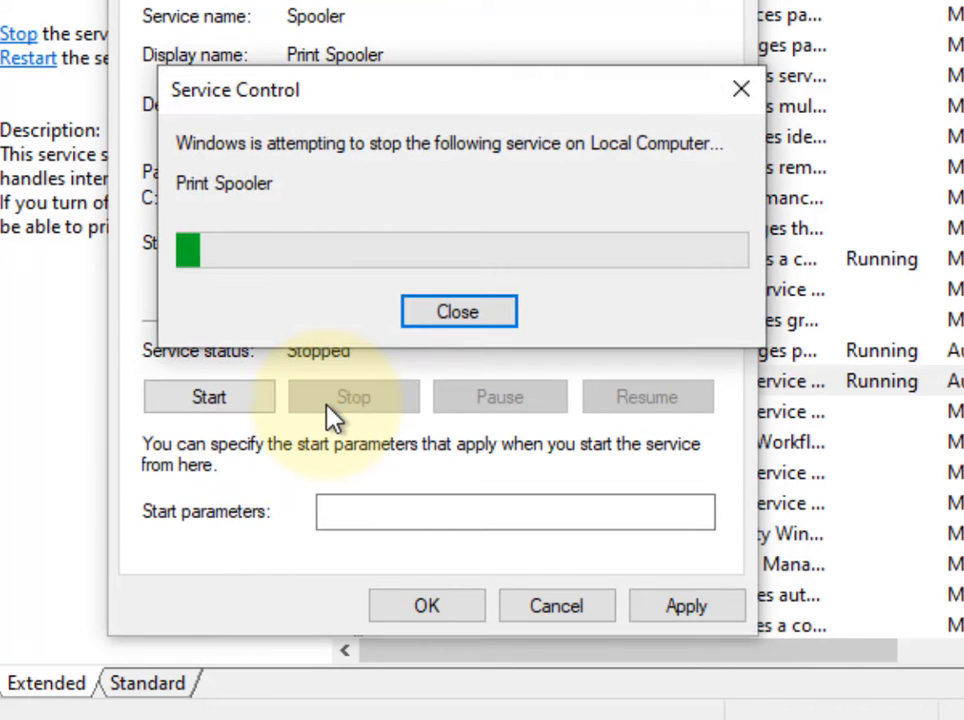
click(458, 312)
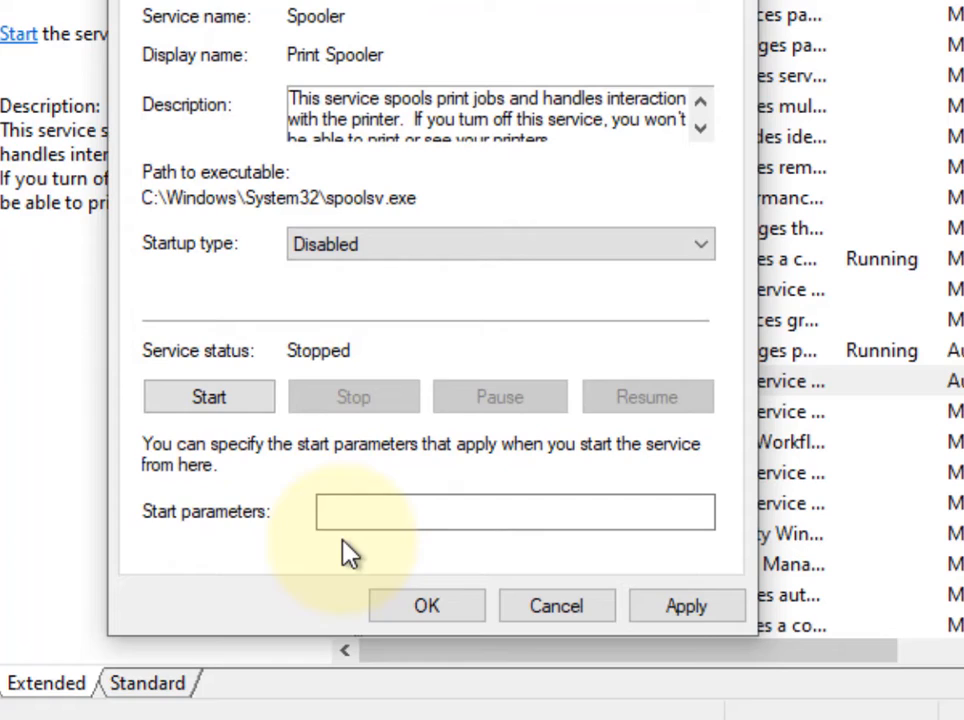
mouse_move(336, 288)
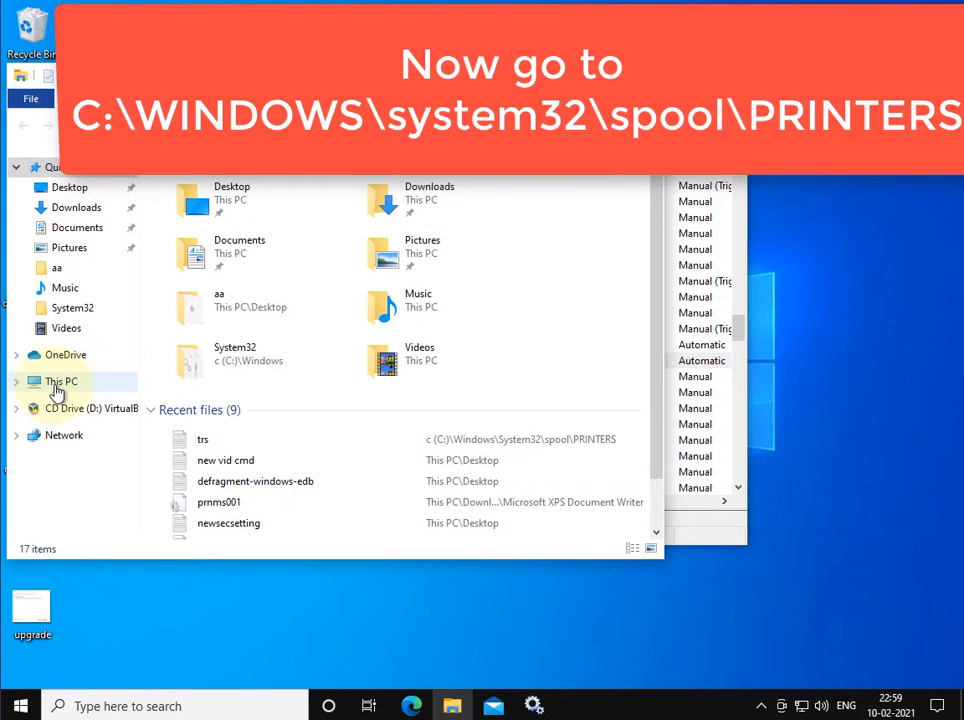
- Navigate This PC > C: > Windows > System32 > spool in File Explorer
click(64, 380)
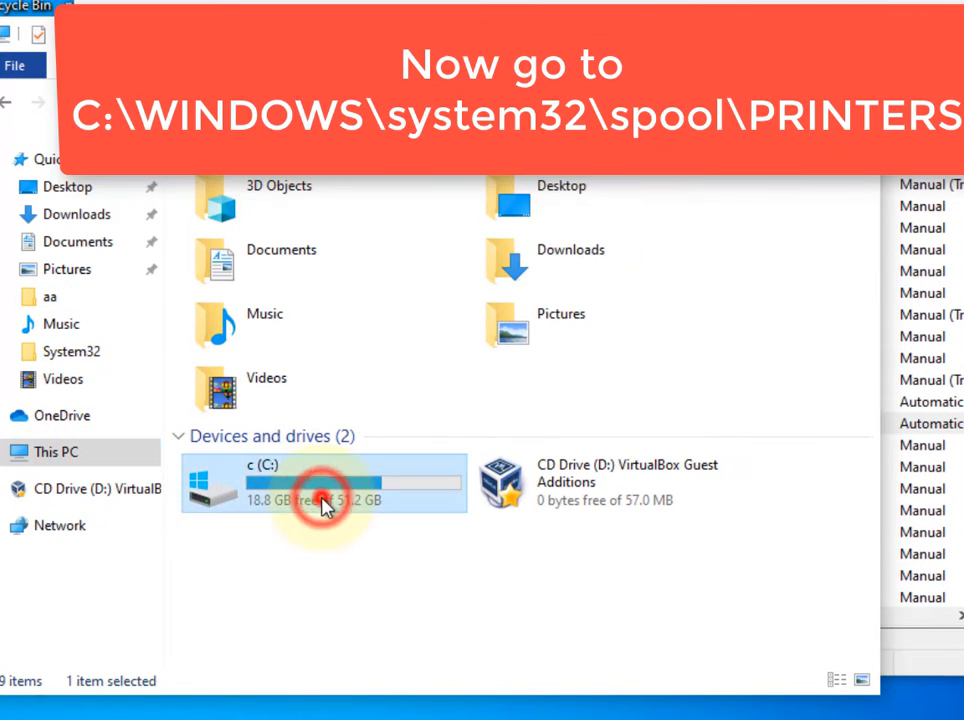
double_click(324, 482)
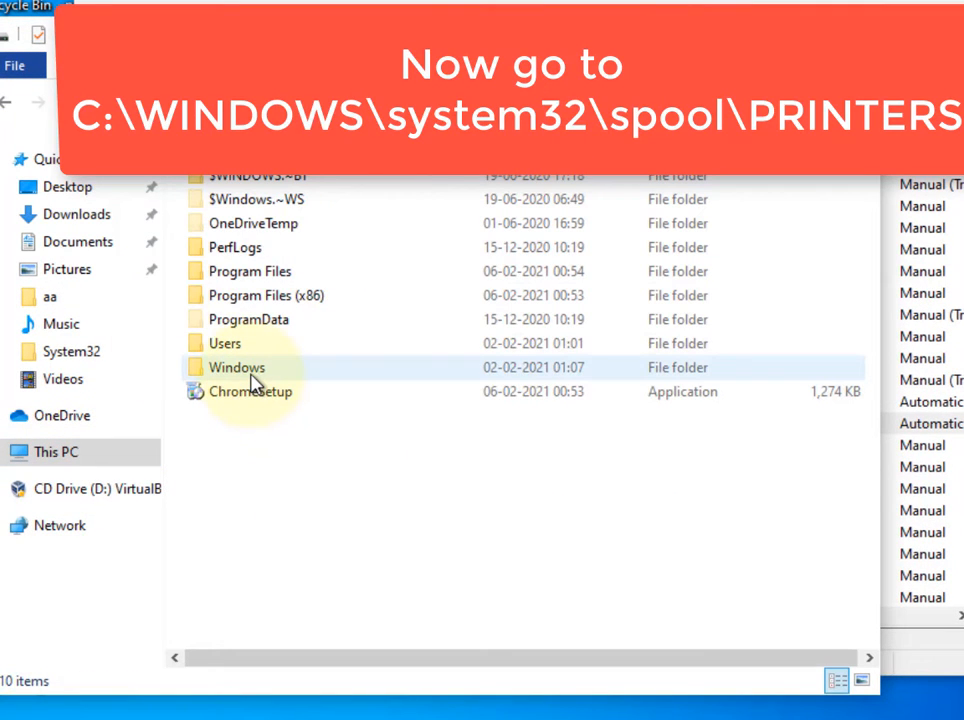
double_click(236, 368)
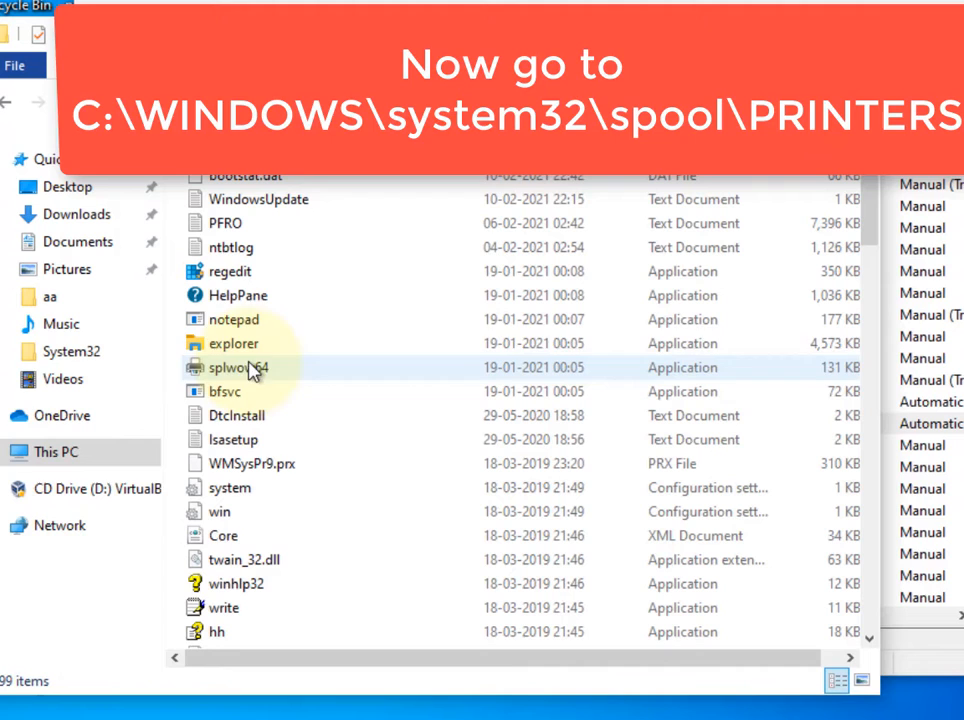
click(228, 488)
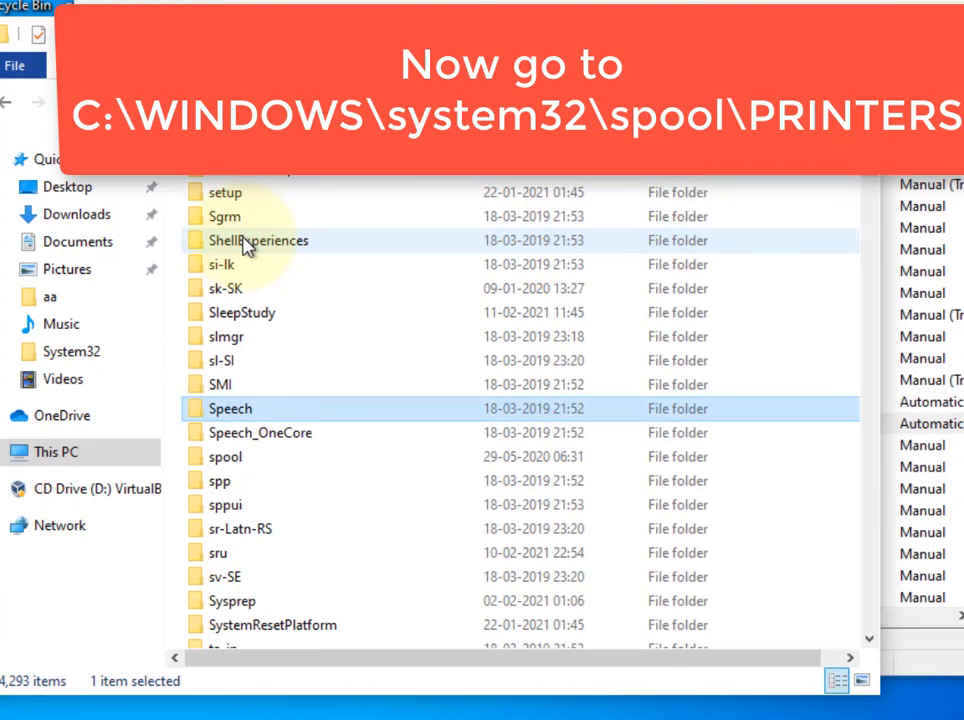
click(224, 456)
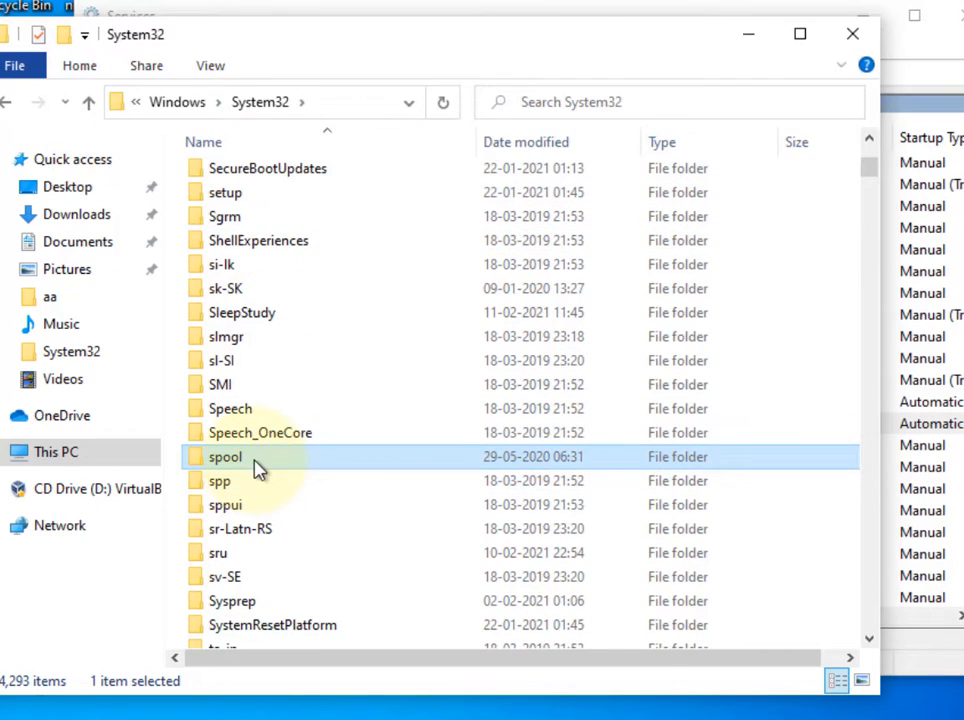
double_click(224, 456)
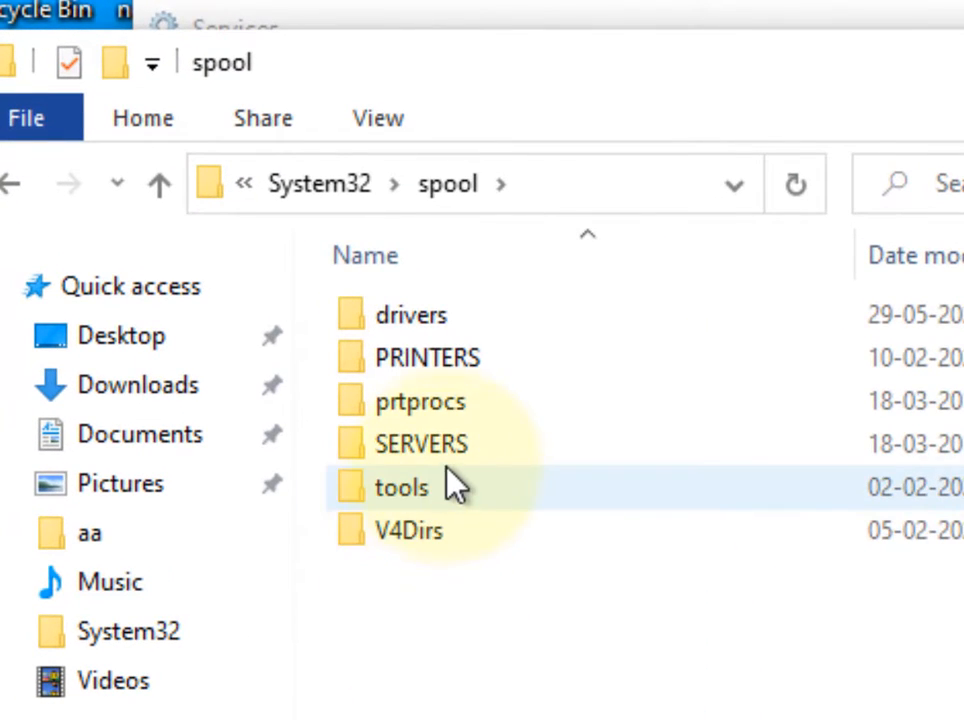
- Enter the PRINTERS folder and confirm permanent deletion of its two items
click(426, 358)
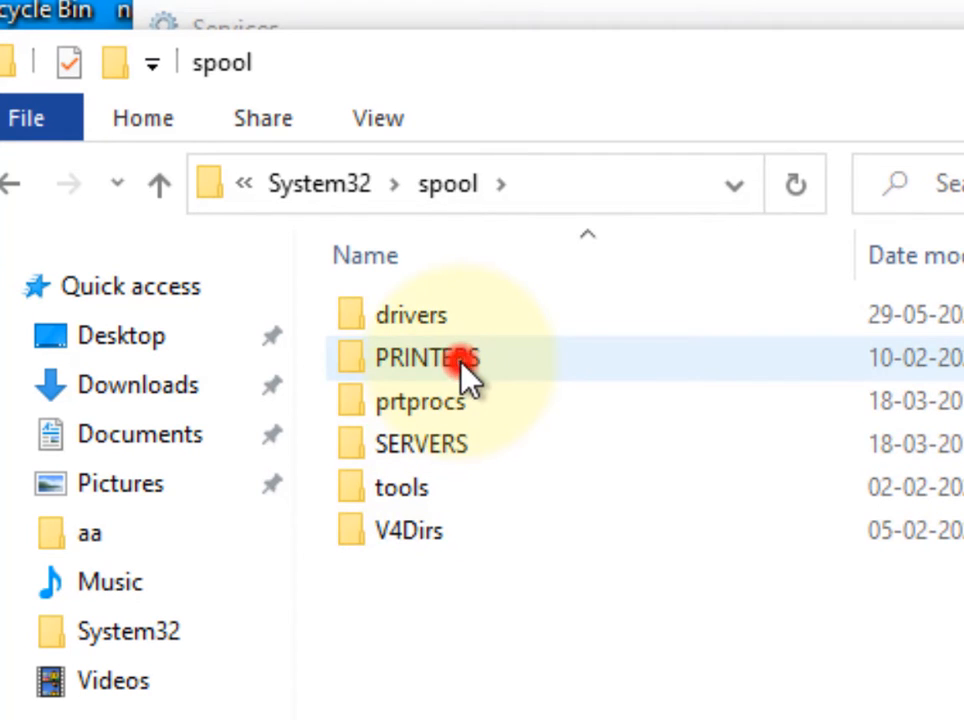
double_click(428, 358)
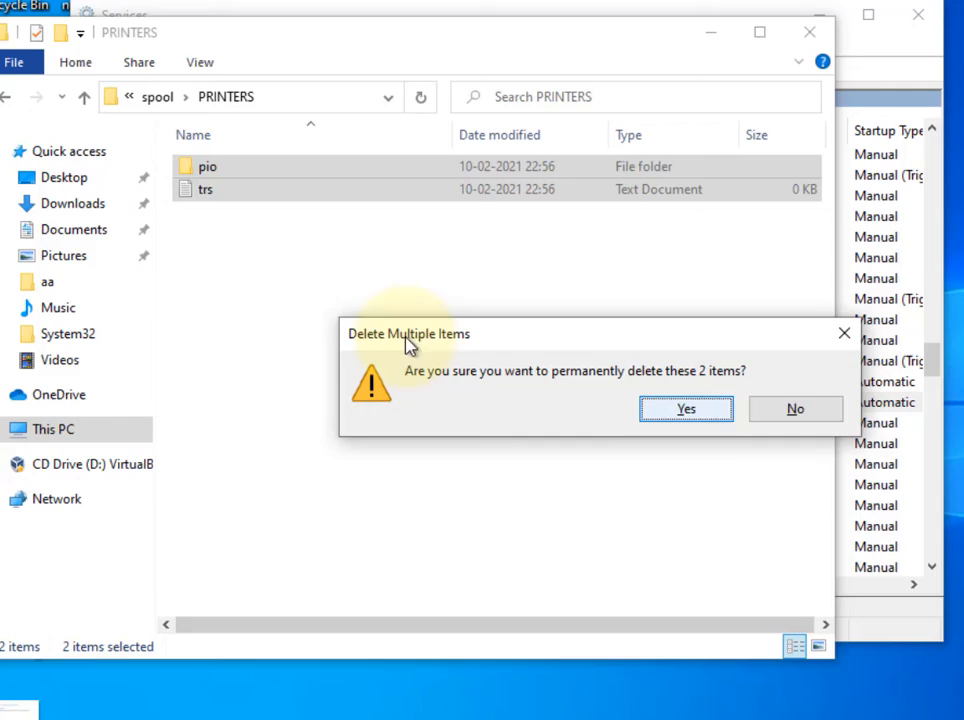
click(684, 408)
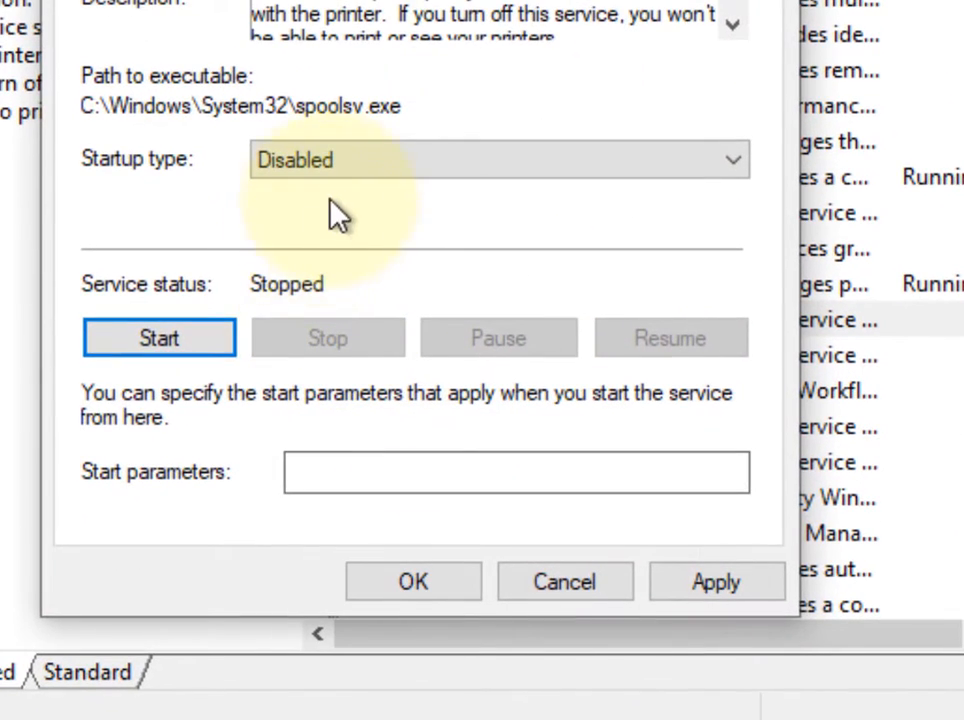
- Set Print Spooler back to Automatic startup, running, and close its properties with OK
click(158, 336)
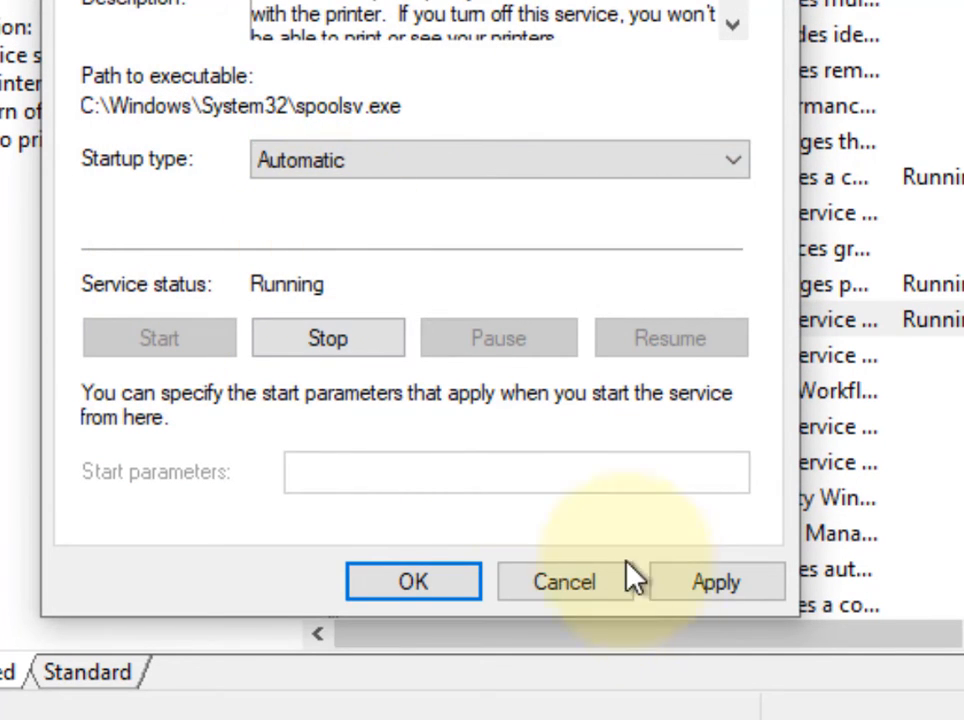
click(564, 582)
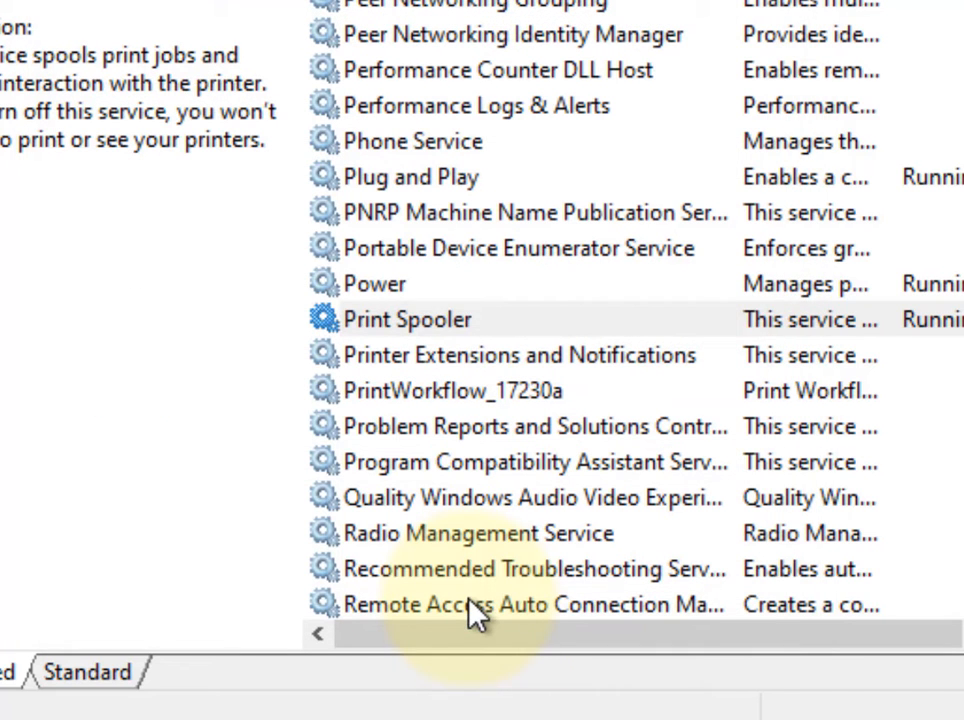